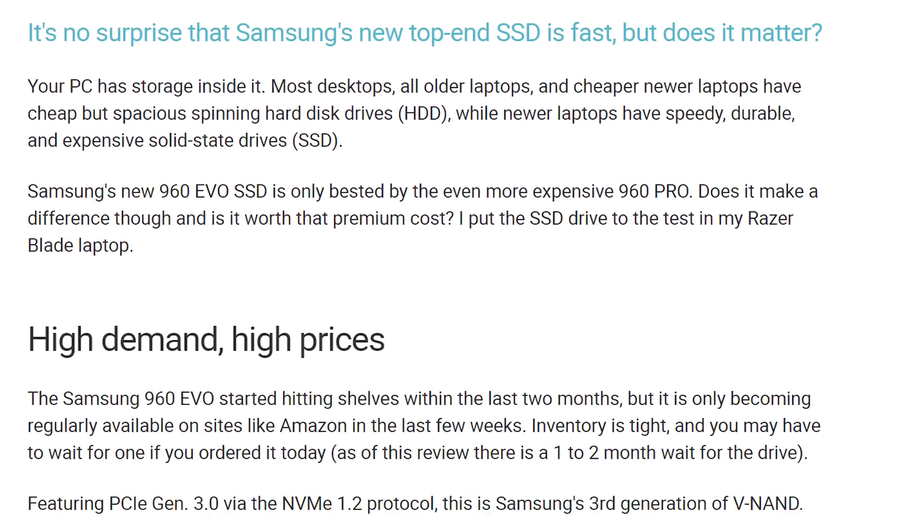
# Step: Scroll the destination disk list to reveal the Samsung SSD 960 EVO 1TB
pyautogui.scroll(-3)
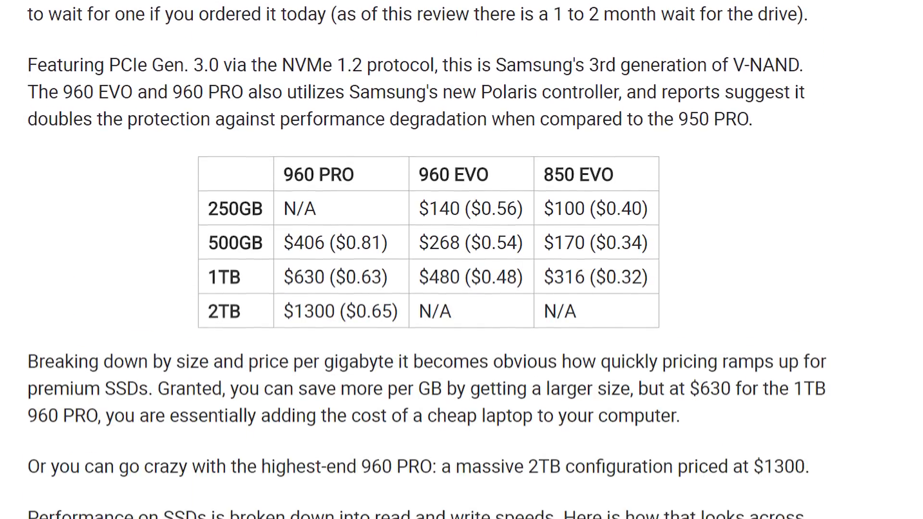
pyautogui.scroll(-3)
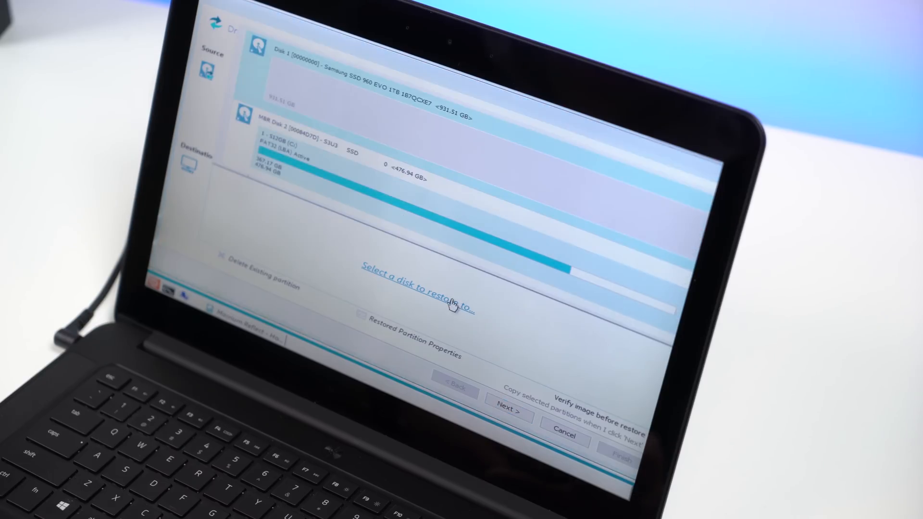
pyautogui.moveTo(431, 150)
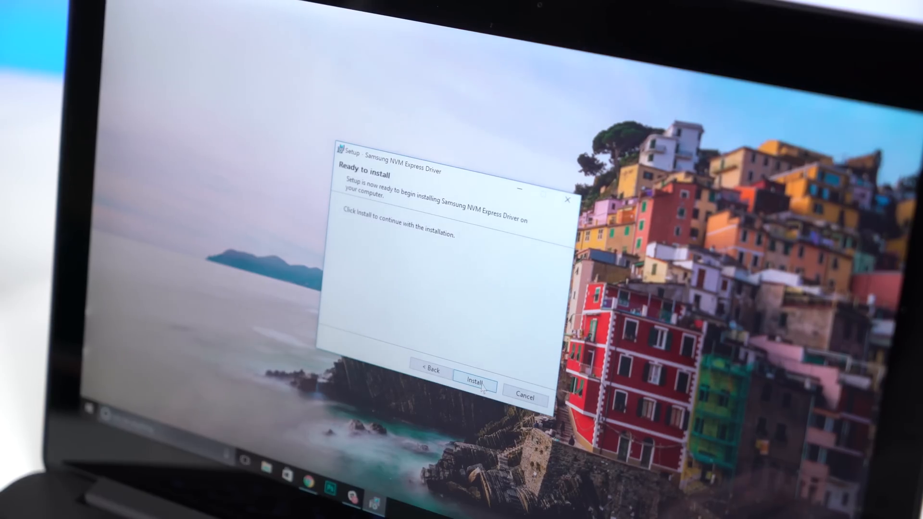
# Step: Start installing the Samsung NVM Express driver from the Ready to install page
pyautogui.click(474, 380)
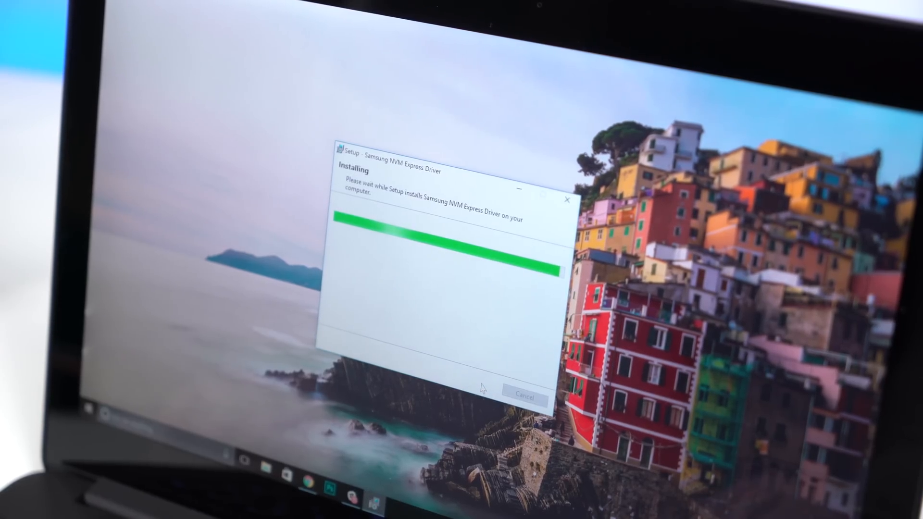